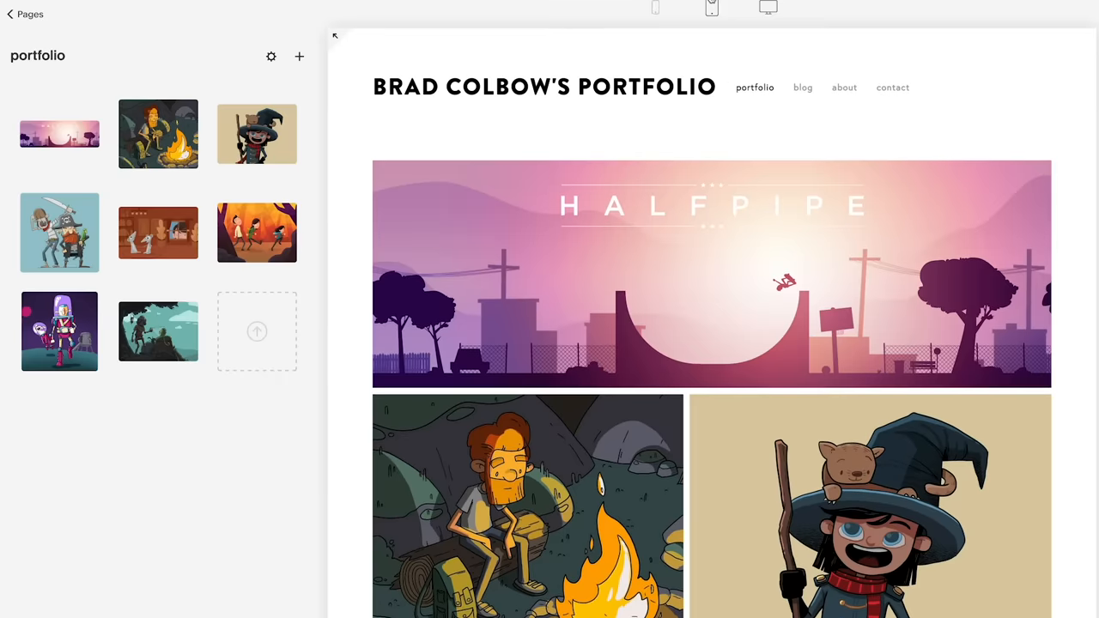
# Step: Browse the Design > Template area and scroll through new templates available to install
pyautogui.click(711, 7)
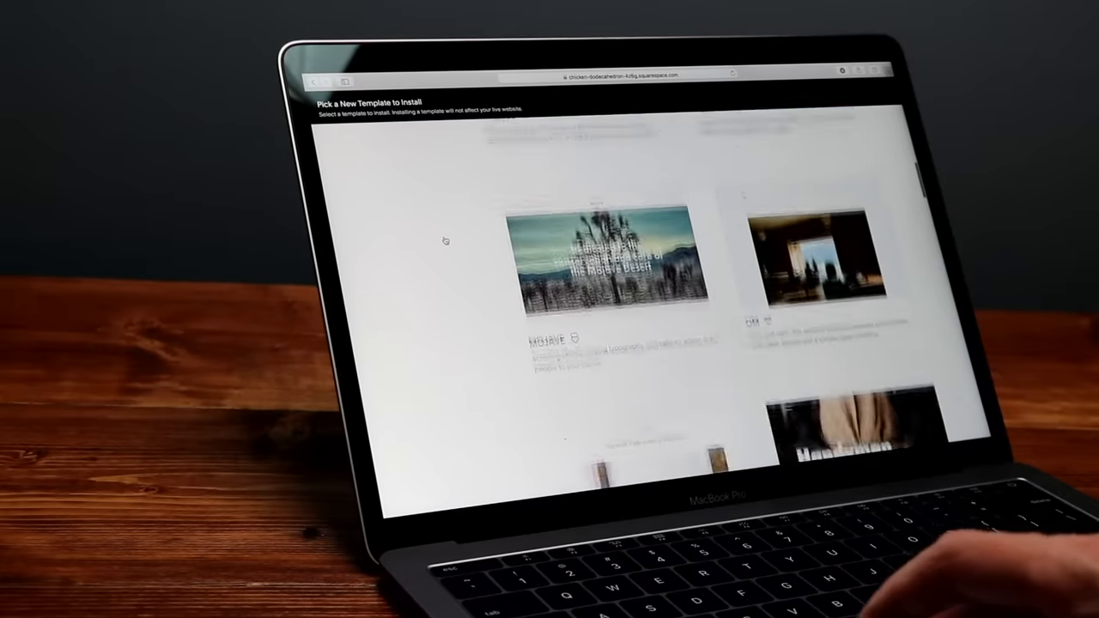
pyautogui.scroll(-3)
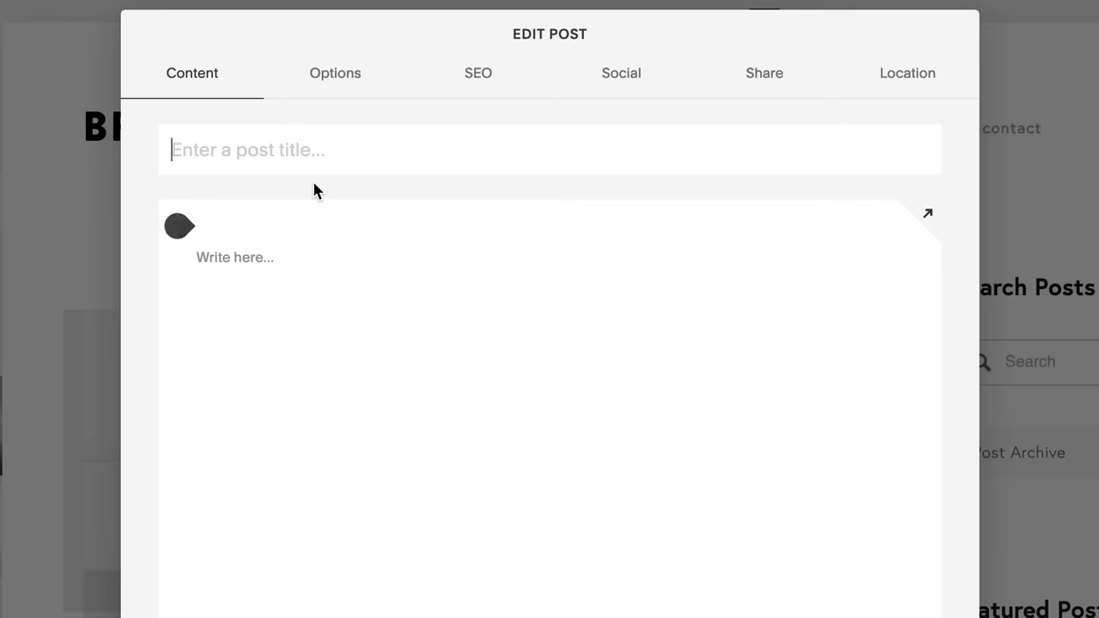
# Step: Title the new blog post 'New Work In My' in the Edit Post dialog
pyautogui.write('New Work In My')
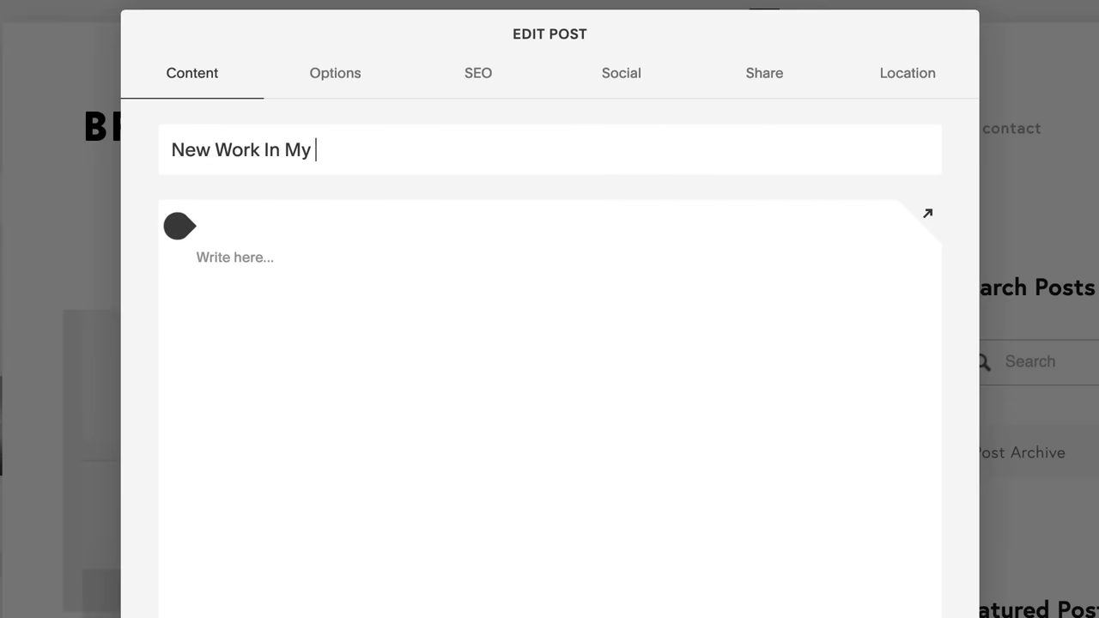